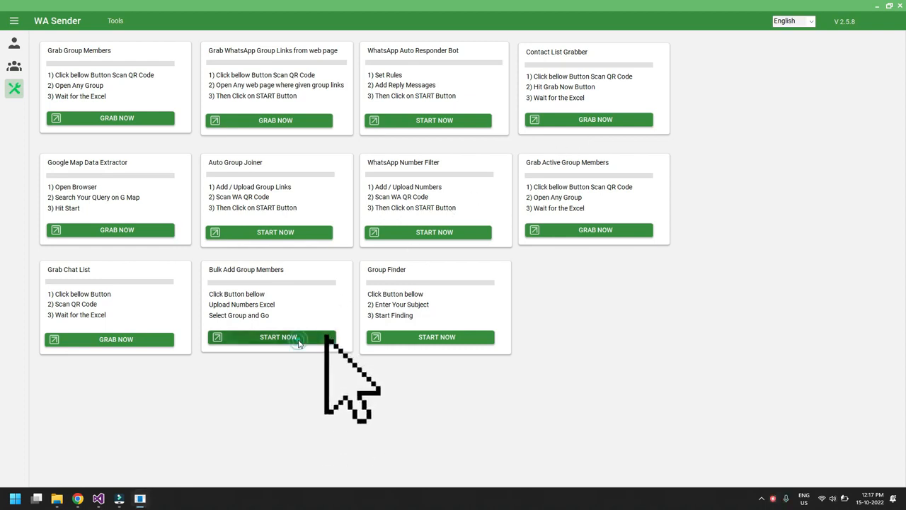
# Import the numbers from NIGERIA MARKET PLACE_Members.xlsx into the Bulk Add Group Members tool.
pyautogui.click(276, 336)
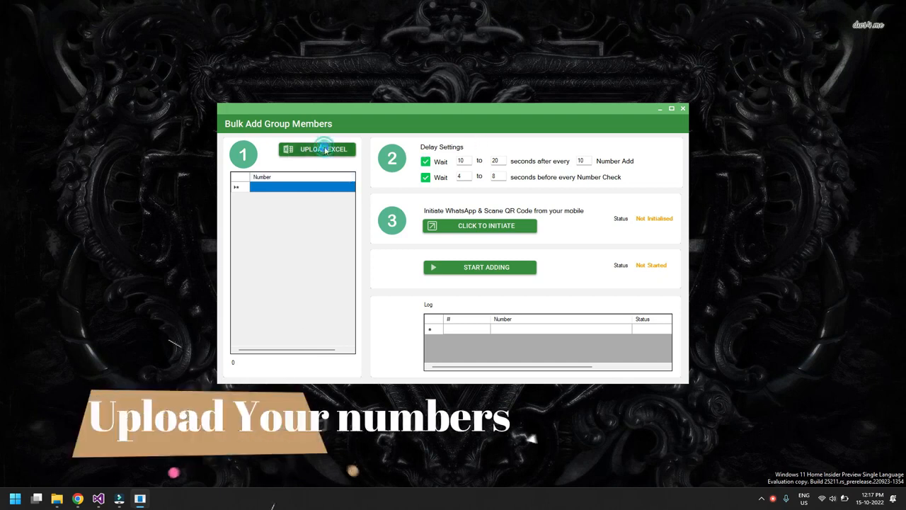
pyautogui.click(315, 149)
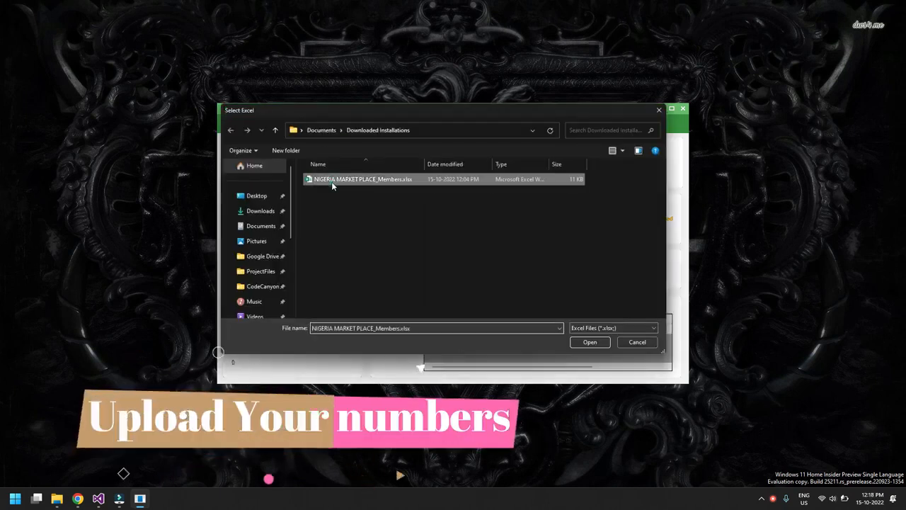
pyautogui.click(589, 342)
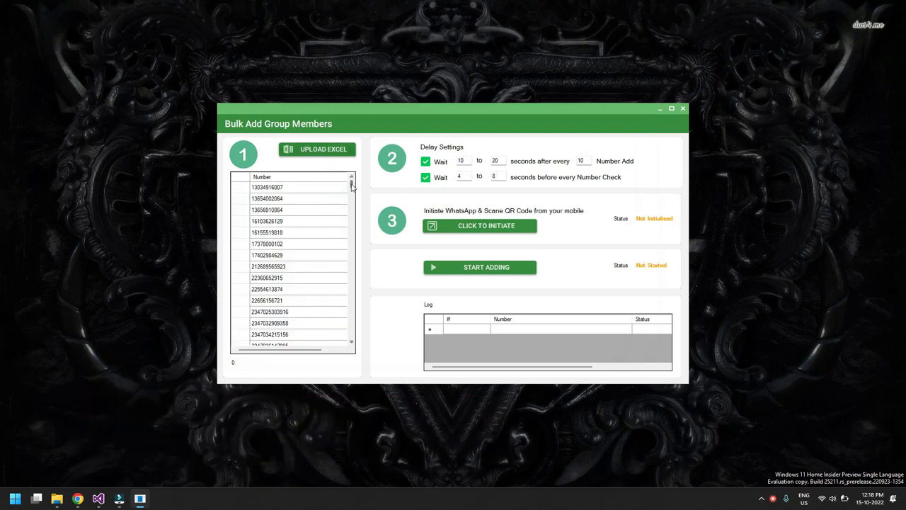
pyautogui.scroll(-3)
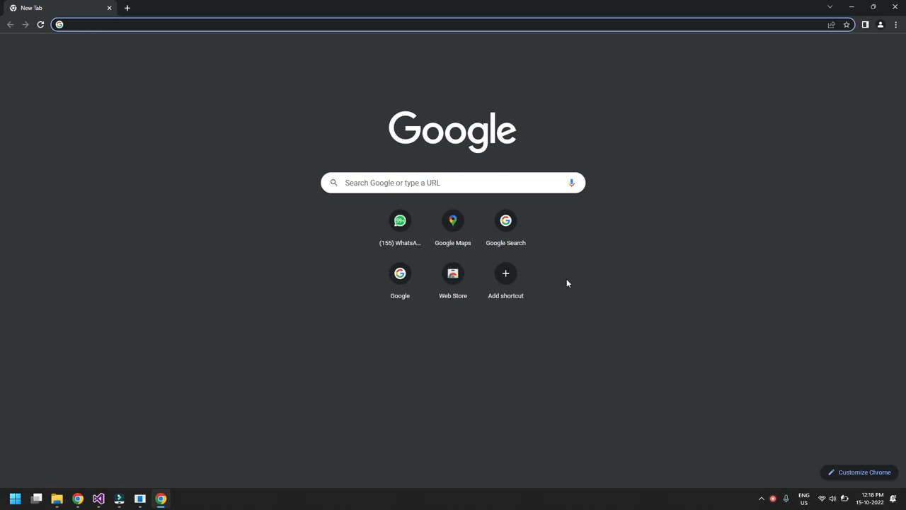
pyautogui.moveTo(774, 498)
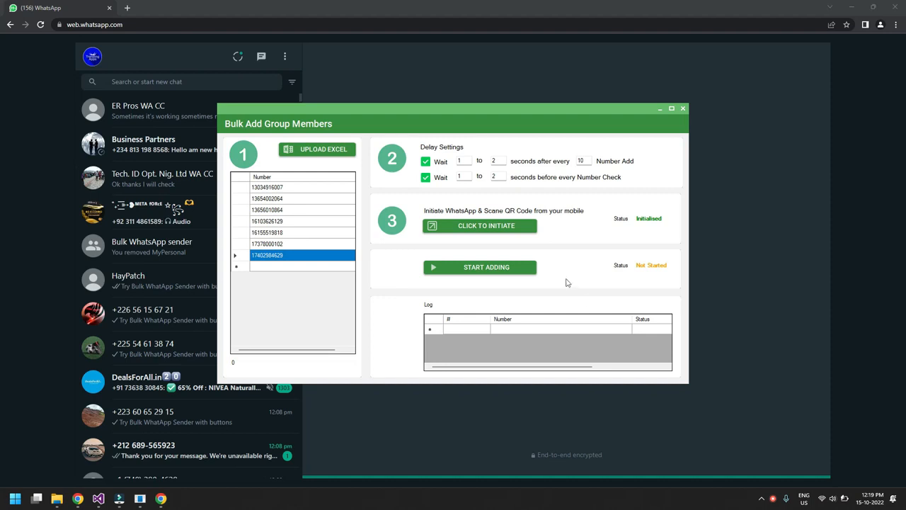
pyautogui.moveTo(490, 280)
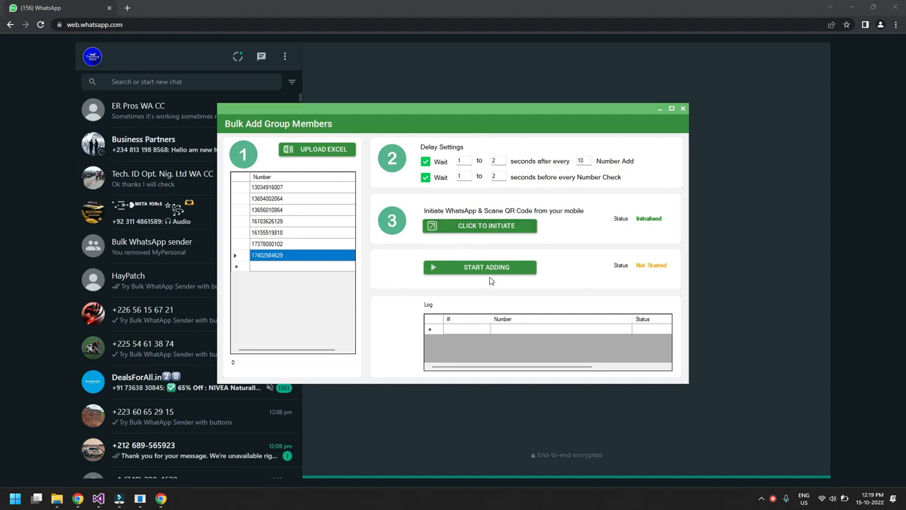
pyautogui.moveTo(486, 267)
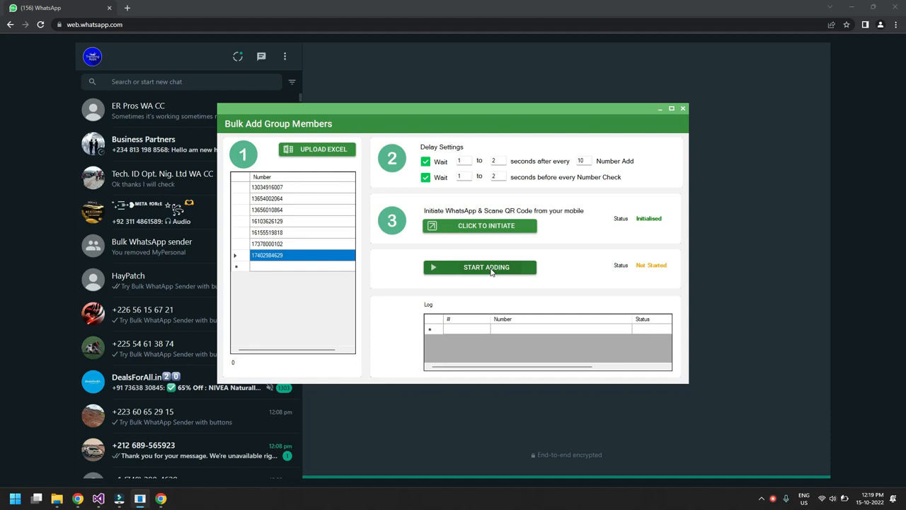
# Start adding the uploaded numbers to the Bulk WhatsApp sender group chosen from Grab All Groups.
pyautogui.click(485, 267)
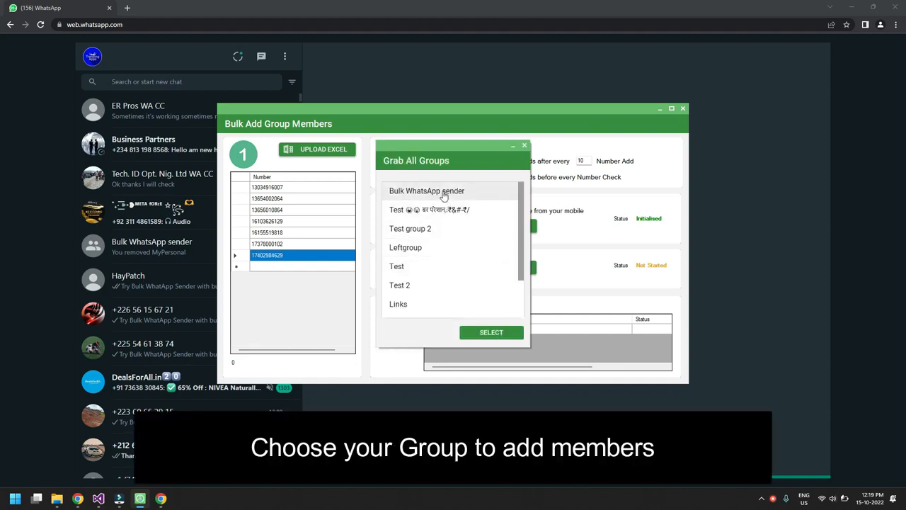
pyautogui.click(426, 191)
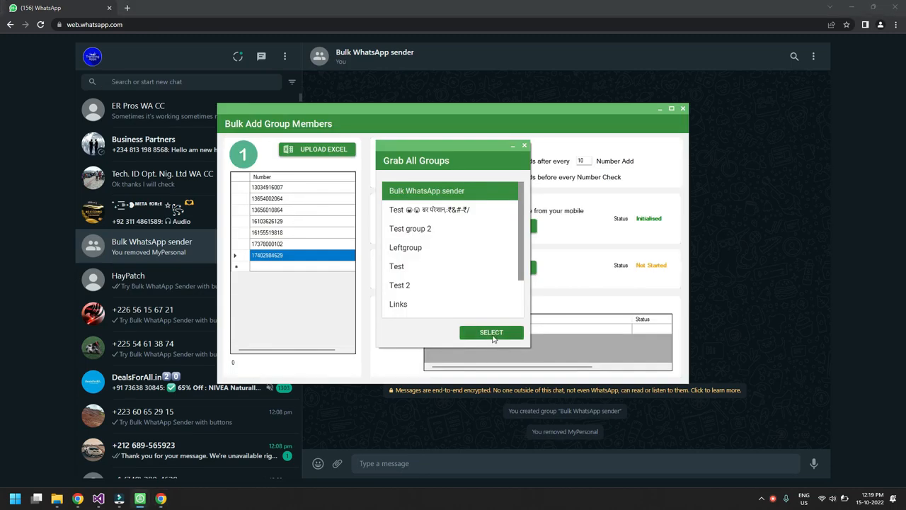
pyautogui.click(491, 332)
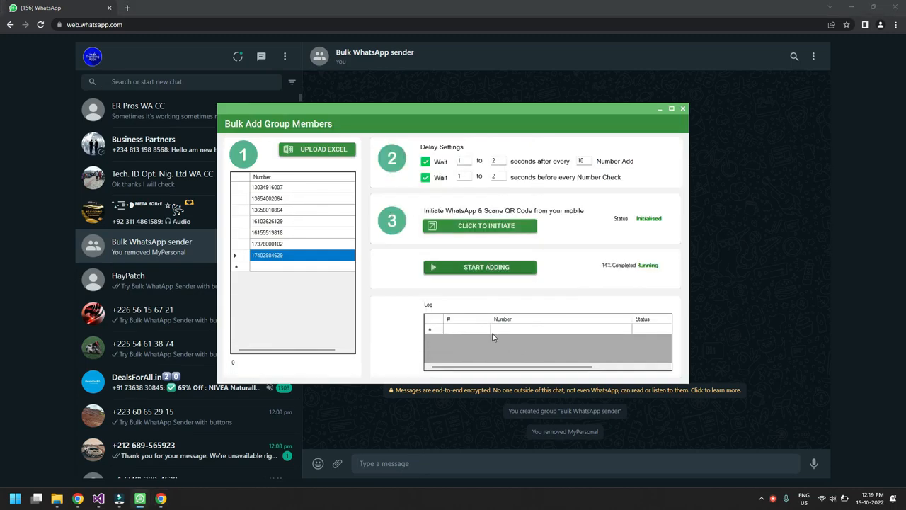
# Let the adding run complete until the Group_Adder_Result Save As dialog appears.
pyautogui.click(682, 108)
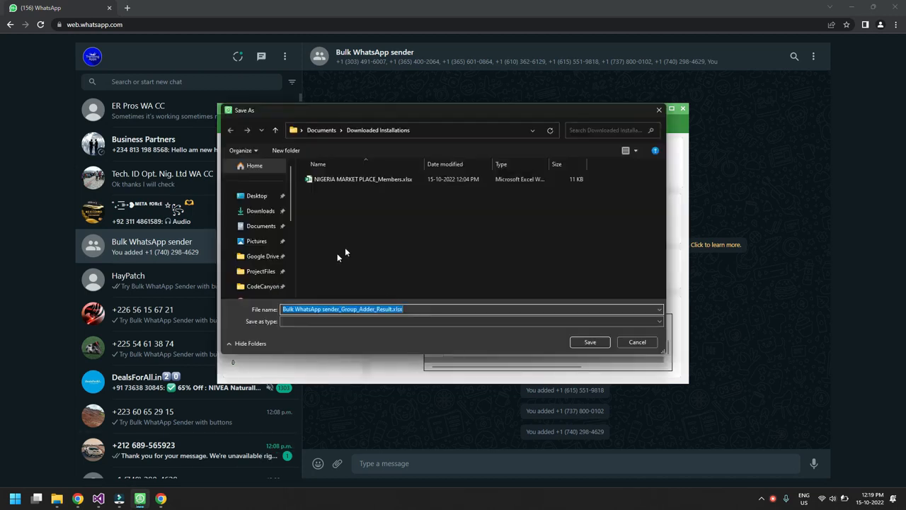
# Save the Group_Adder_Result file and close the finished Bulk Add Group Members window.
pyautogui.click(590, 342)
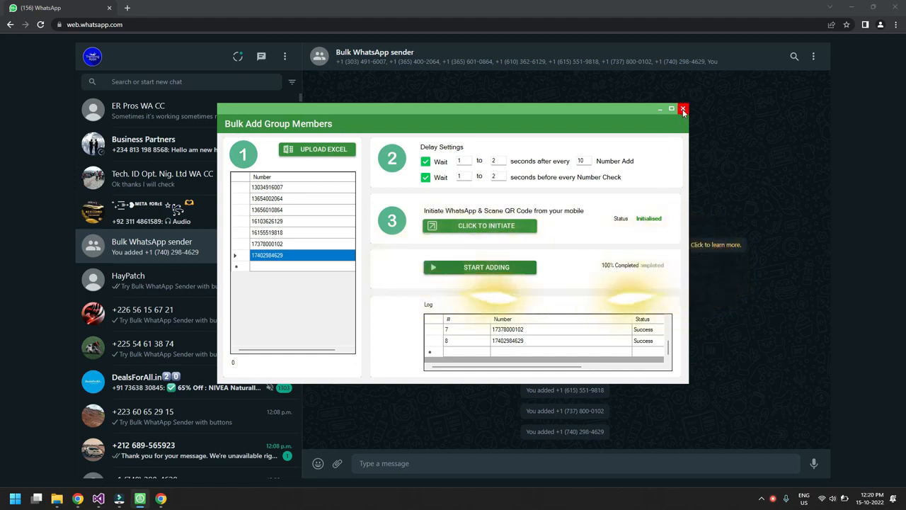
pyautogui.click(683, 109)
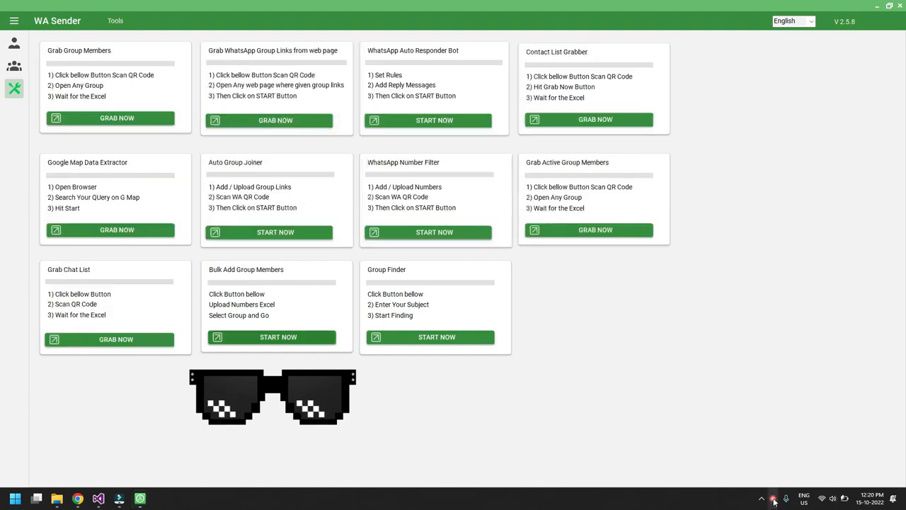
pyautogui.click(774, 499)
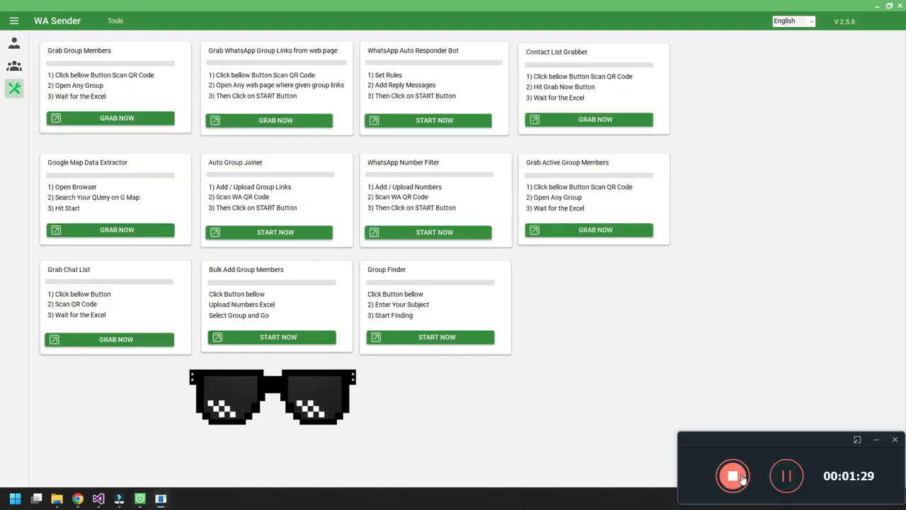